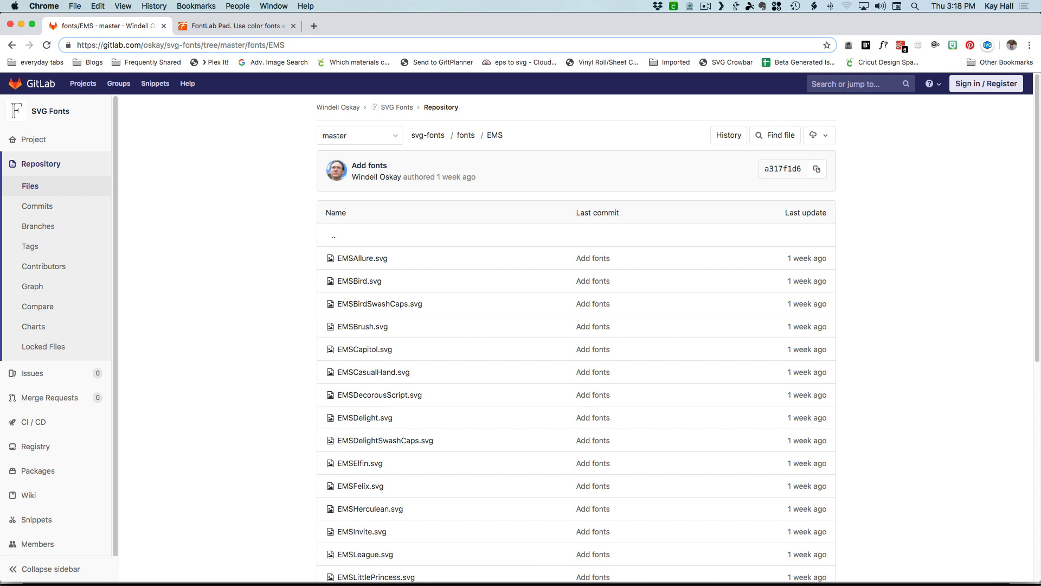
{"action": "mouse_move", "coordinate": [789, 137]}
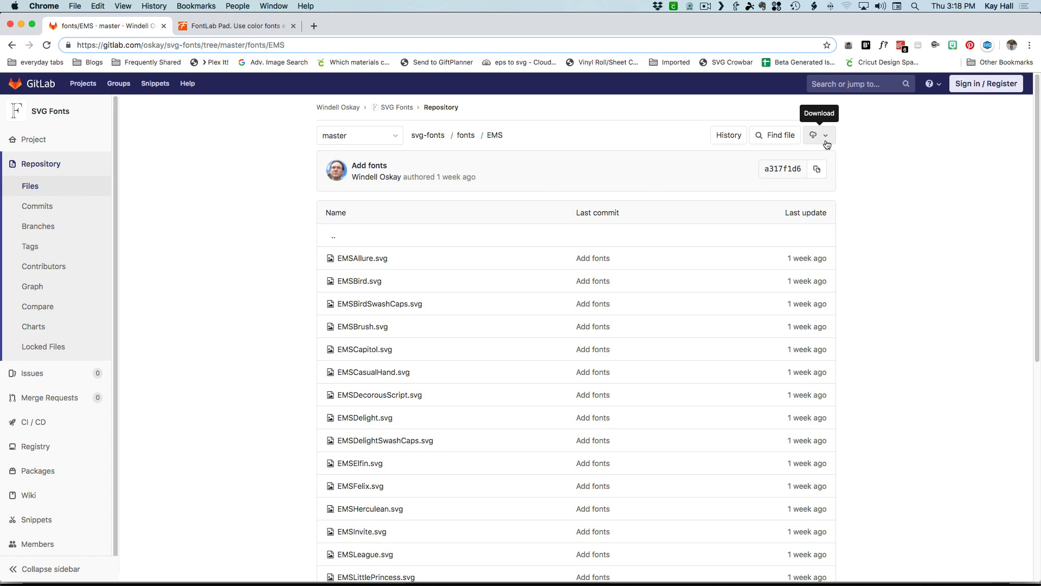
Step: Download the SVG Fonts repository containing the EMS font folder from GitLab
{"action": "left_click", "coordinate": [235, 25]}
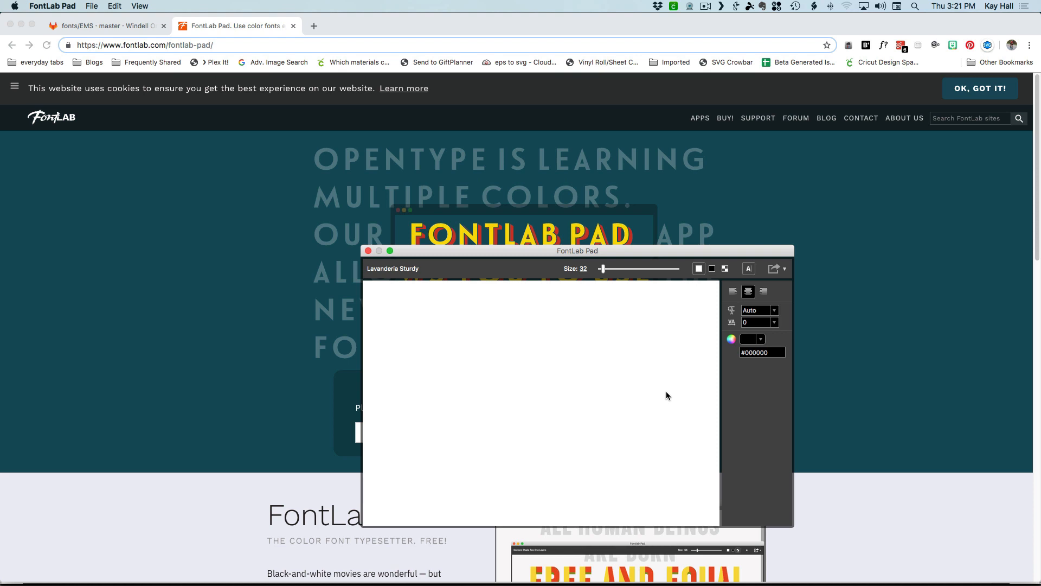
{"action": "mouse_move", "coordinate": [631, 369]}
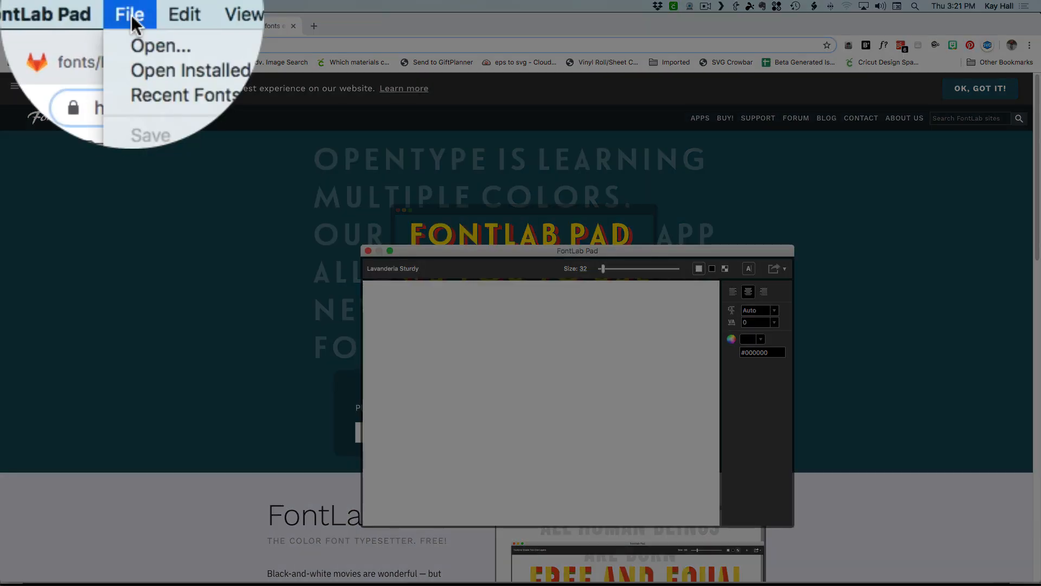
{"action": "mouse_move", "coordinate": [160, 45]}
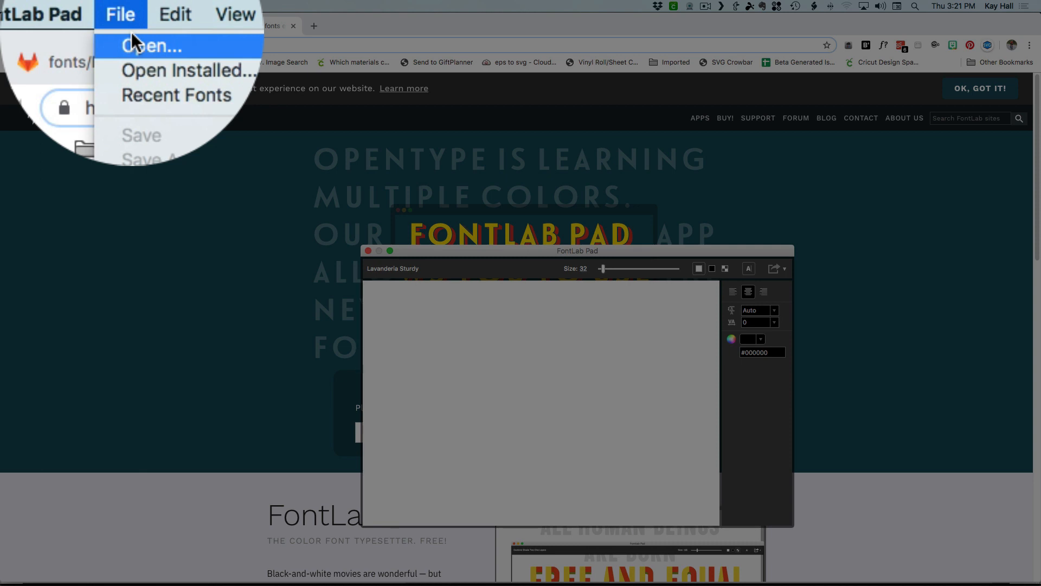
{"action": "mouse_move", "coordinate": [132, 72]}
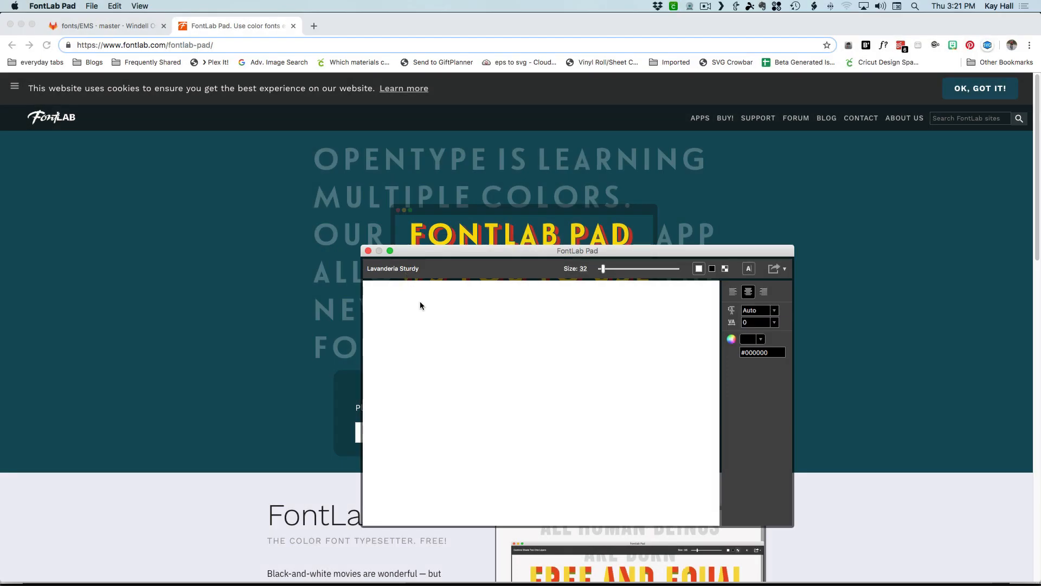
Step: Write 'Happy Birthday' on the canvas in the default Lavanderia Sturdy font
{"action": "type", "text": "Happy"}
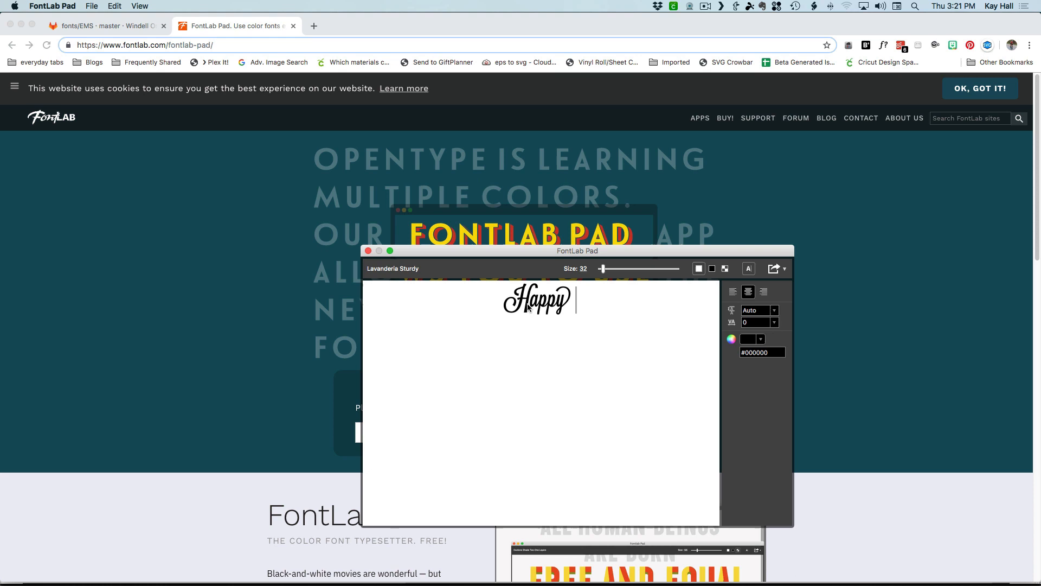
{"action": "type", "text": "Birth"}
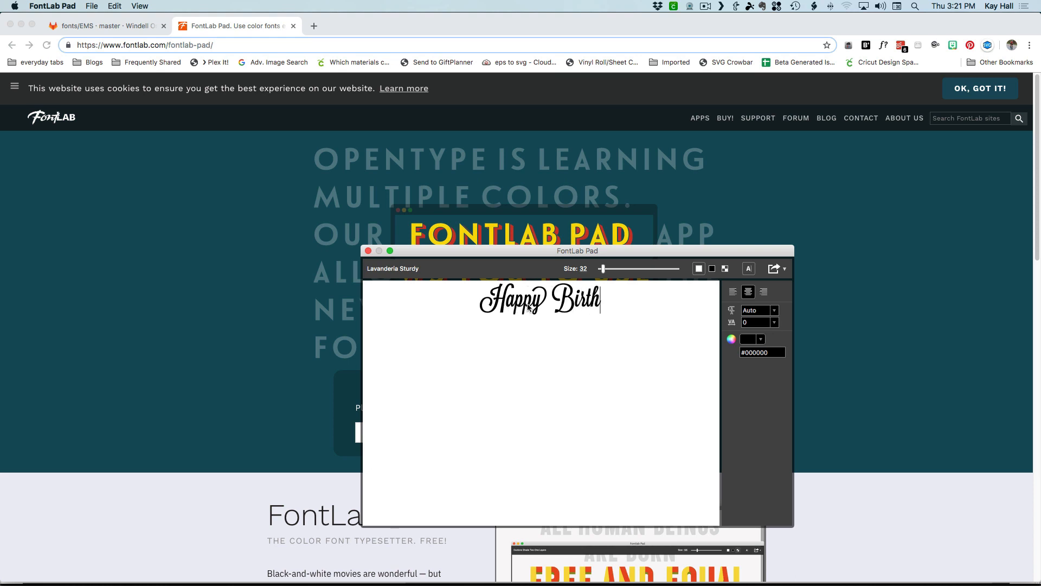
{"action": "type", "text": "day"}
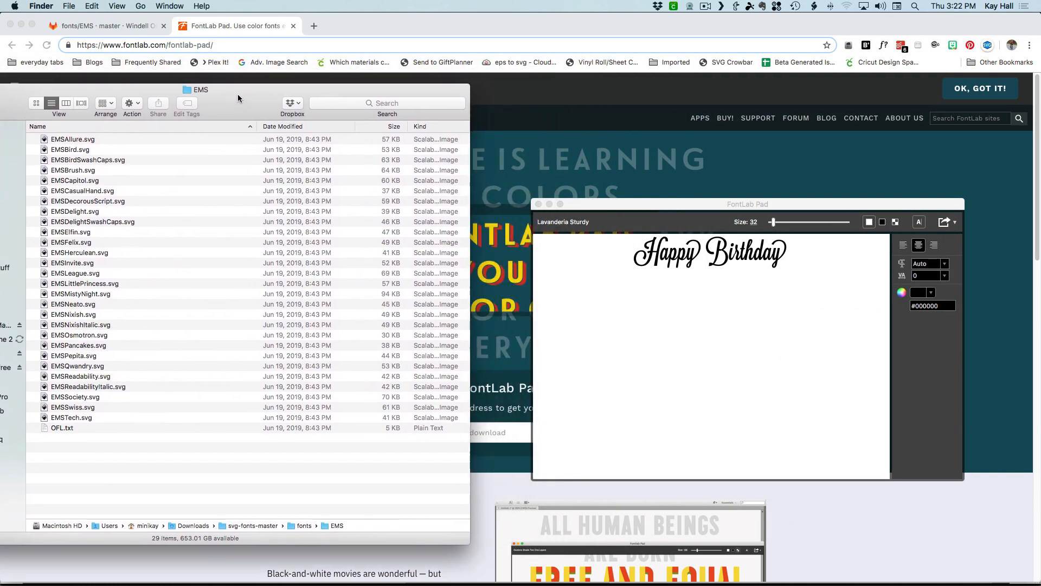
{"action": "mouse_move", "coordinate": [178, 239]}
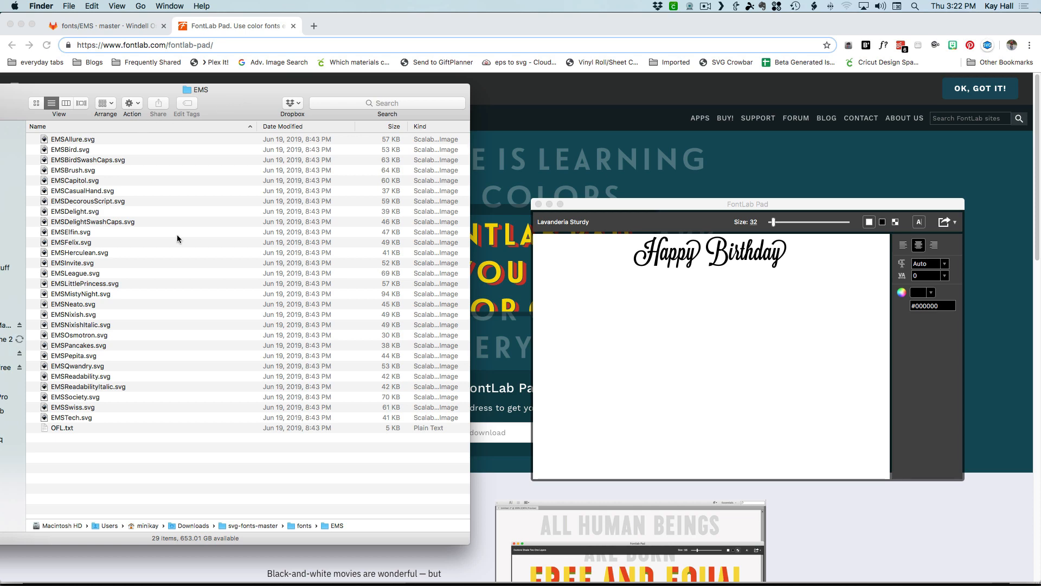
{"action": "mouse_move", "coordinate": [209, 324]}
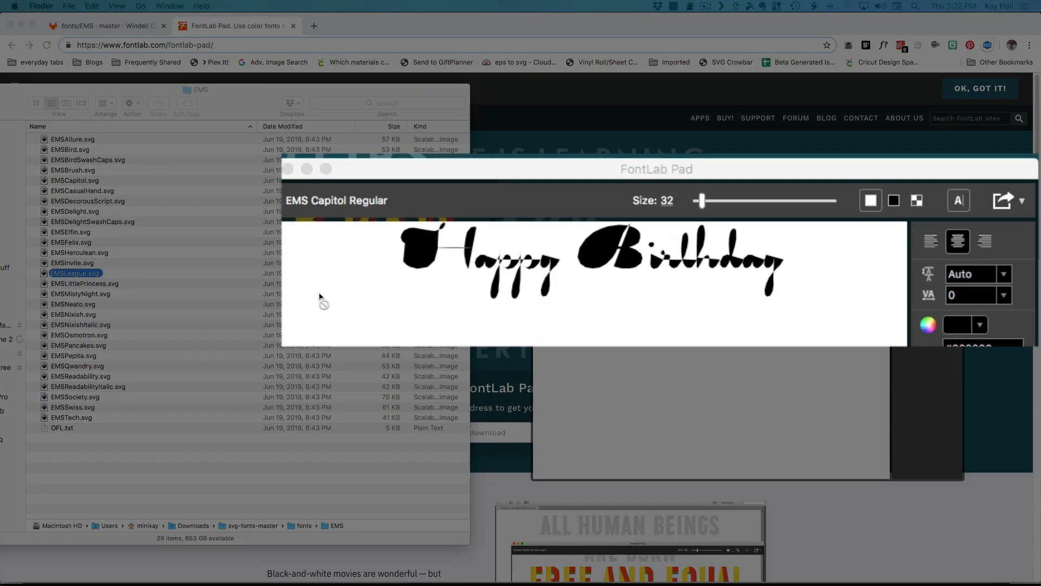
Step: Apply the EMS League Regular SVG font to the Happy Birthday text
{"action": "left_click", "coordinate": [74, 274]}
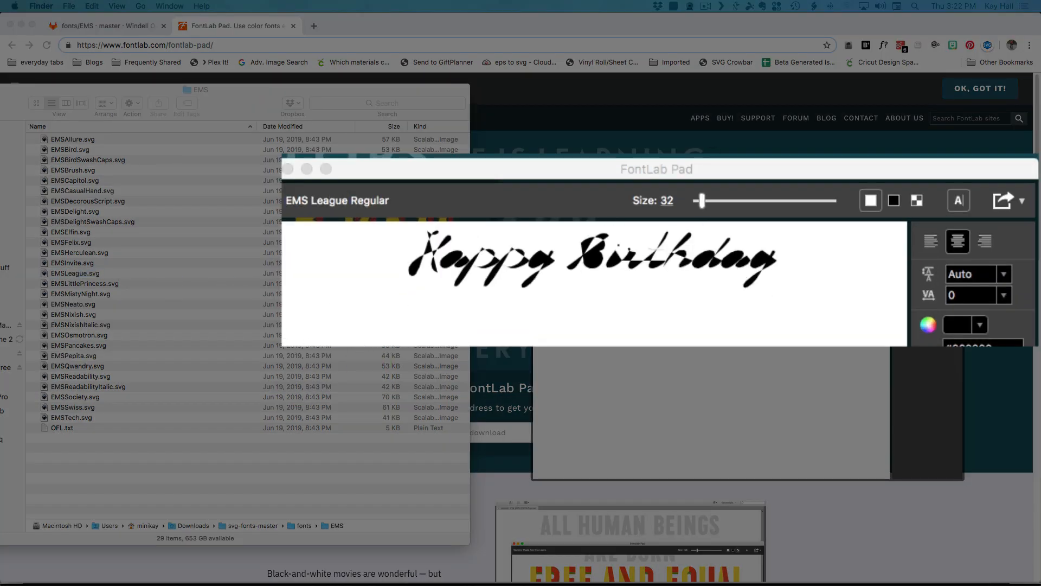
{"action": "mouse_move", "coordinate": [51, 174]}
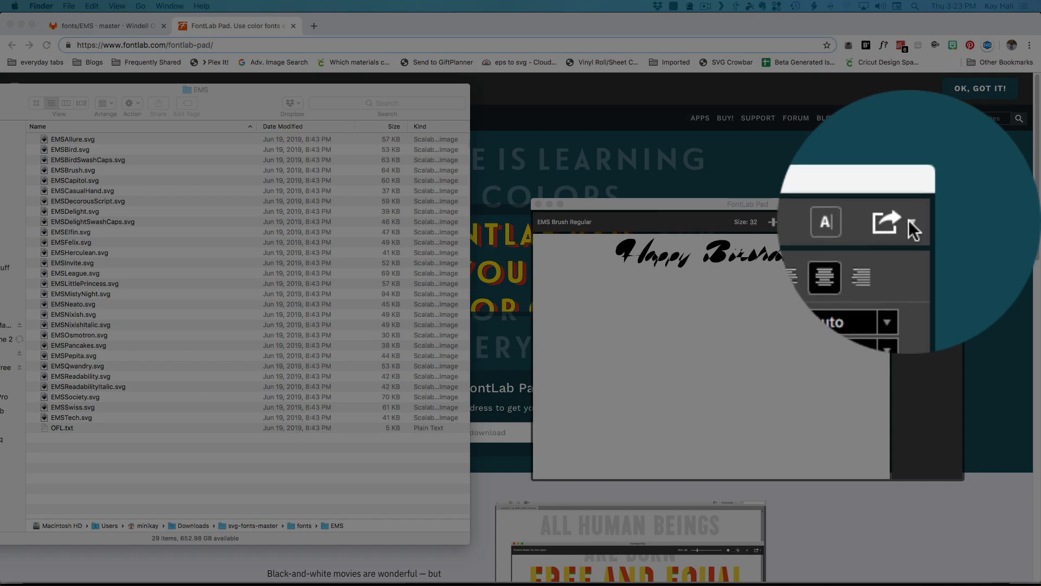
Step: Start a Save As export of the text, keeping SVG as the file format
{"action": "left_click", "coordinate": [911, 193]}
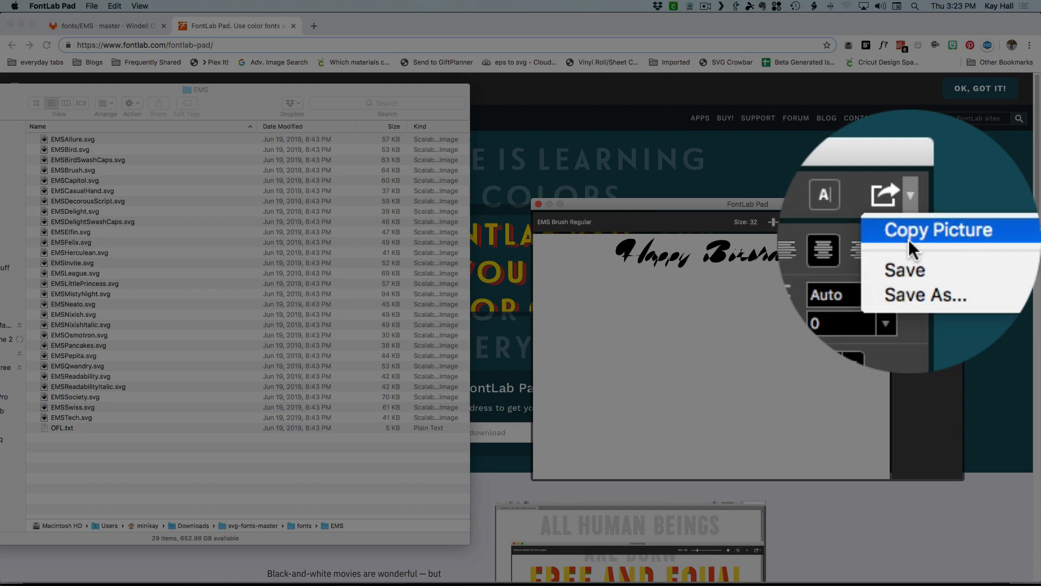
{"action": "left_click", "coordinate": [919, 294]}
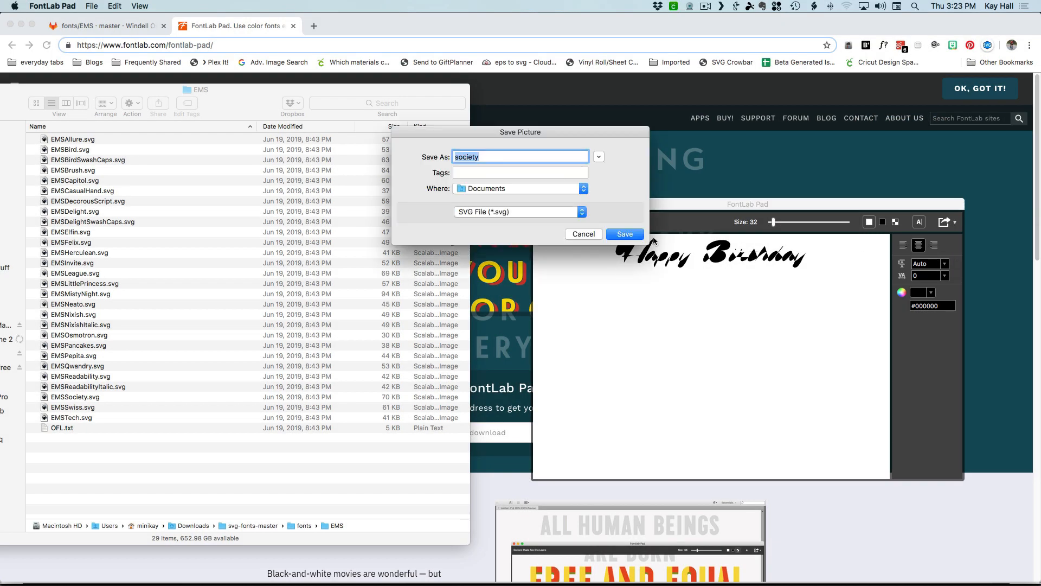
{"action": "left_click", "coordinate": [581, 212]}
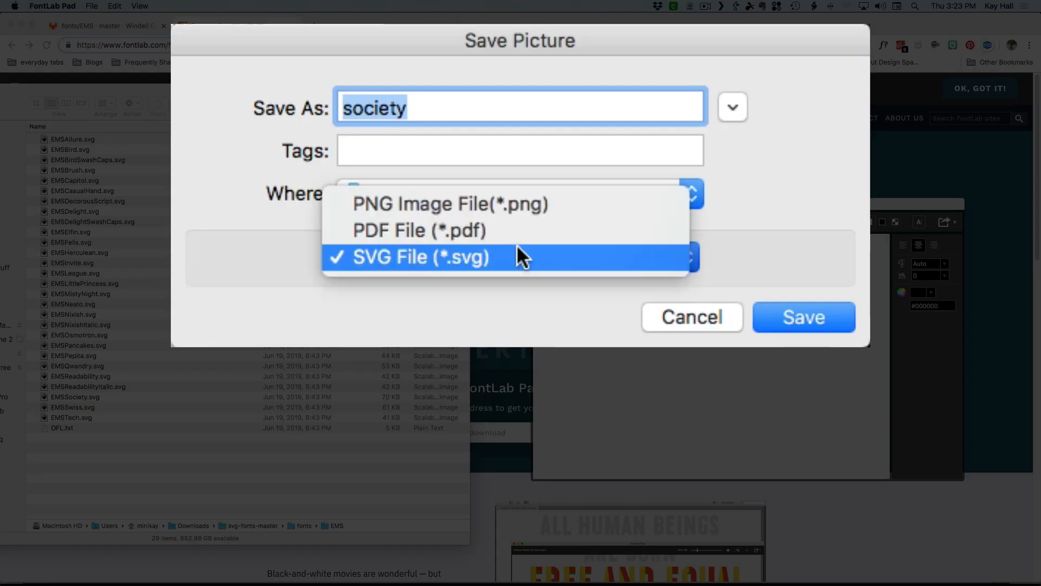
{"action": "left_click", "coordinate": [415, 257]}
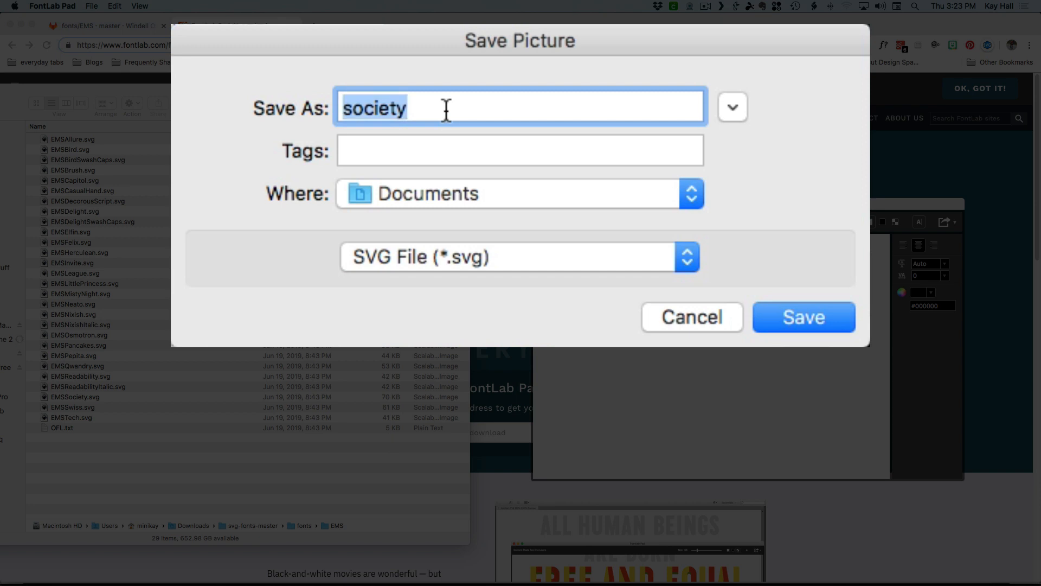
Step: Name the file 'Happy Birthday Brush' and save it to Downloads
{"action": "type", "text": "Happy Birthda"}
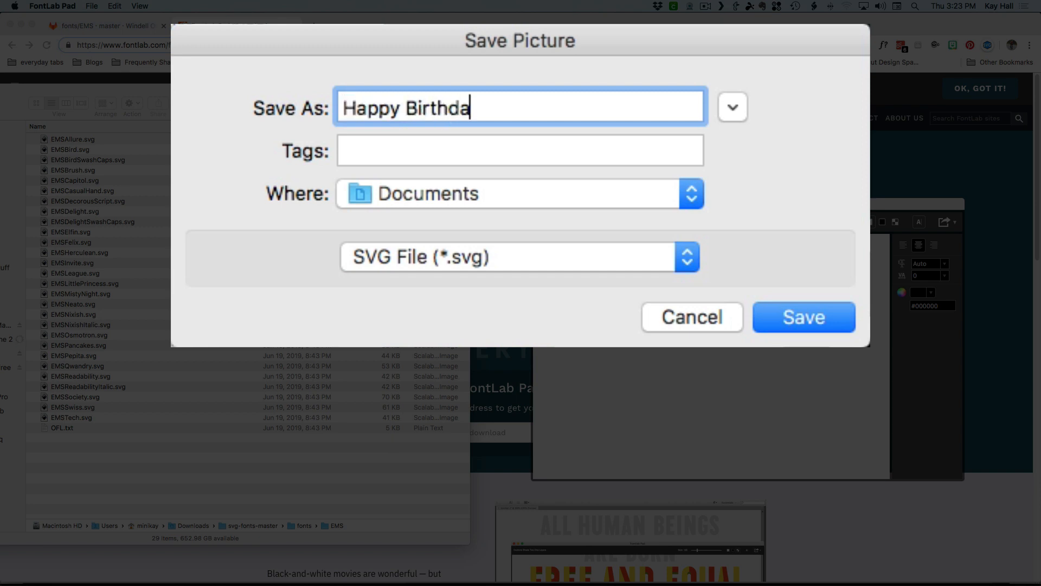
{"action": "type", "text": "y Br"}
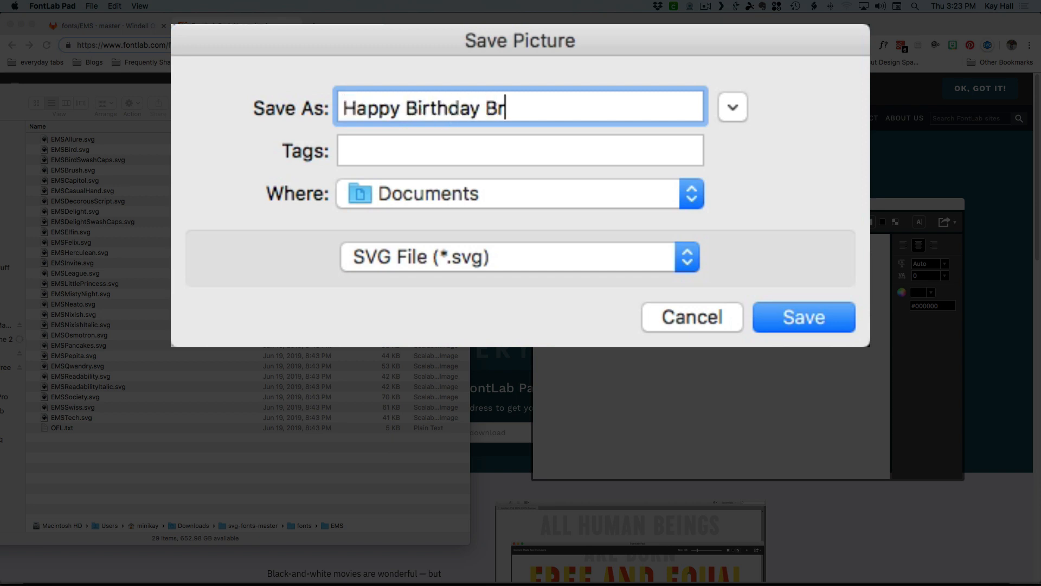
{"action": "type", "text": "ush"}
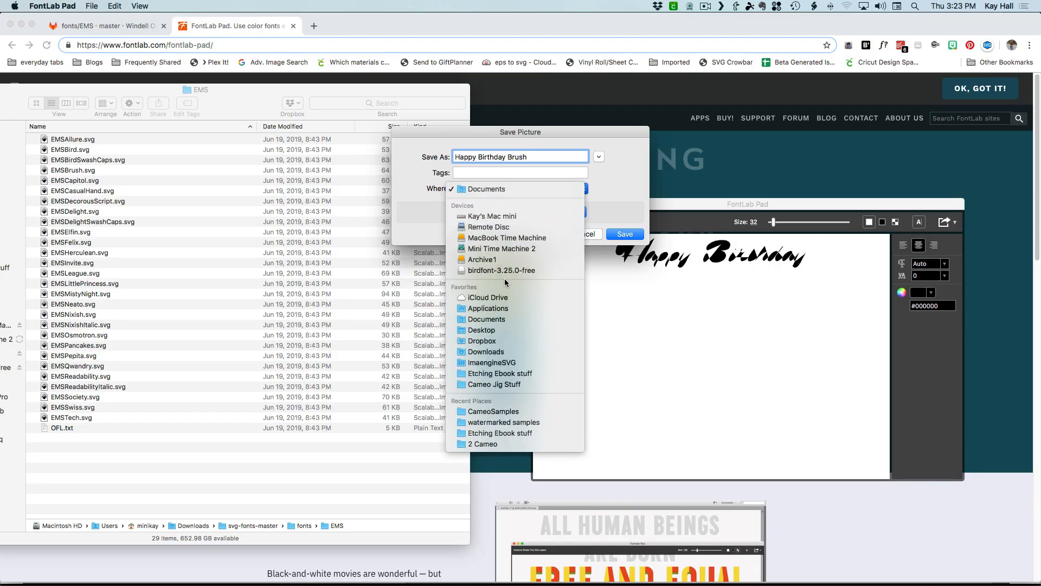
{"action": "left_click", "coordinate": [486, 351]}
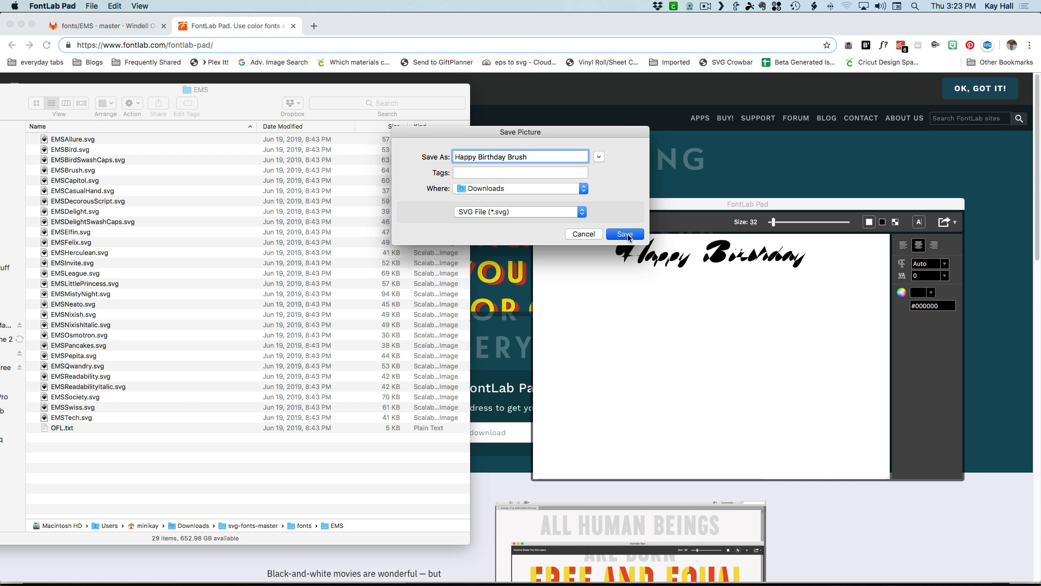
{"action": "left_click", "coordinate": [624, 235]}
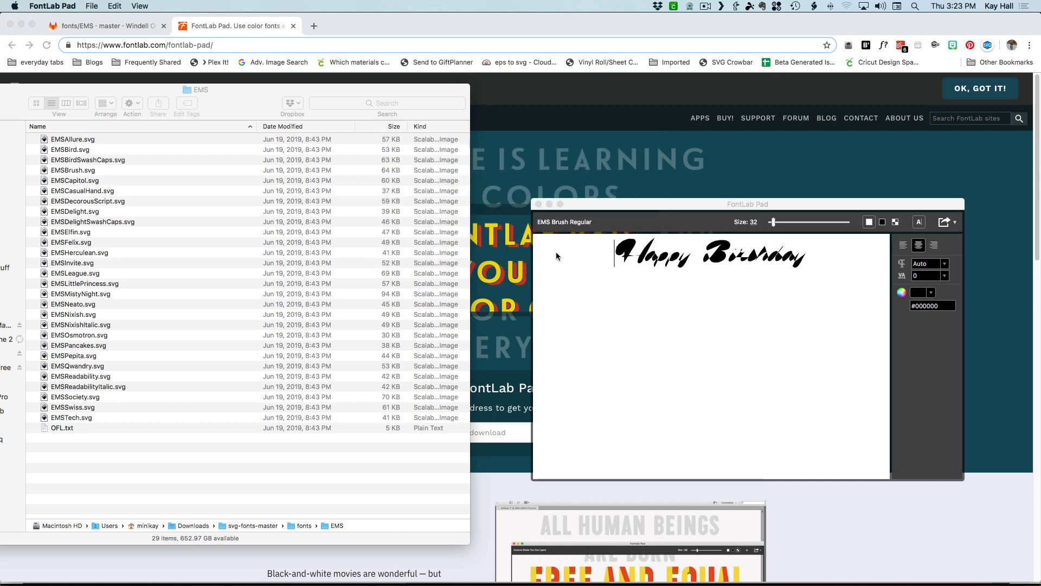
{"action": "mouse_move", "coordinate": [134, 146]}
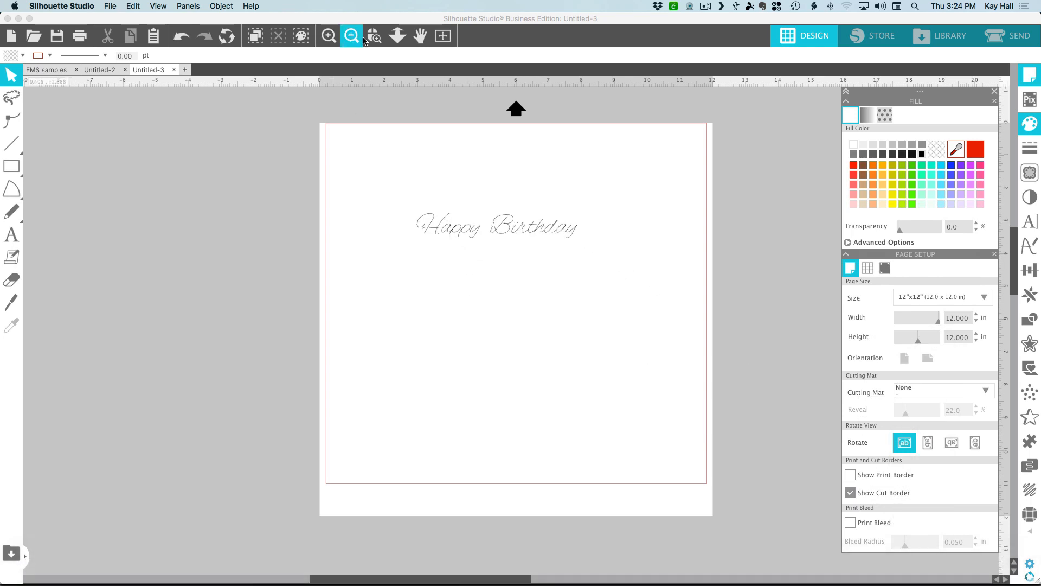
Step: Zoom in on the lettering and switch to the Untitled-2 Alex Brush vs EMS Brush document
{"action": "left_click", "coordinate": [375, 36]}
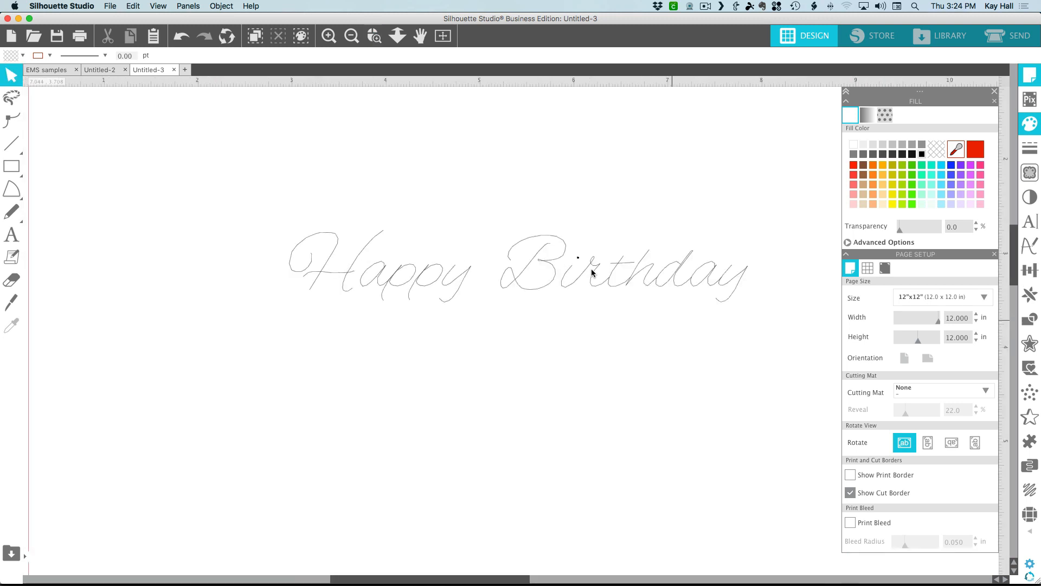
{"action": "left_click", "coordinate": [99, 70]}
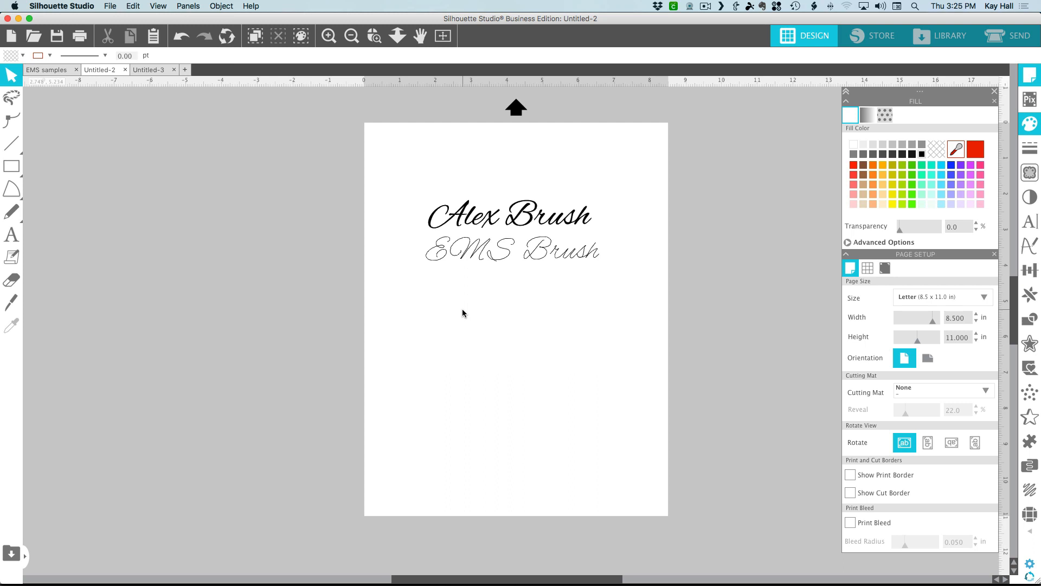
{"action": "mouse_move", "coordinate": [511, 225]}
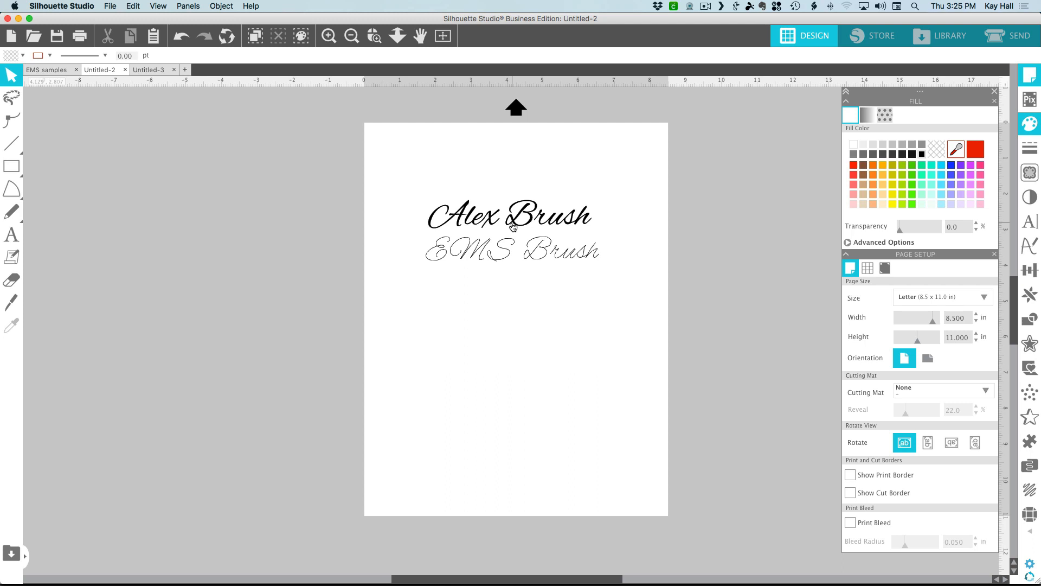
Step: Remove the fill from the Alex Brush text so it shows as a hollow outline
{"action": "left_click", "coordinate": [510, 216]}
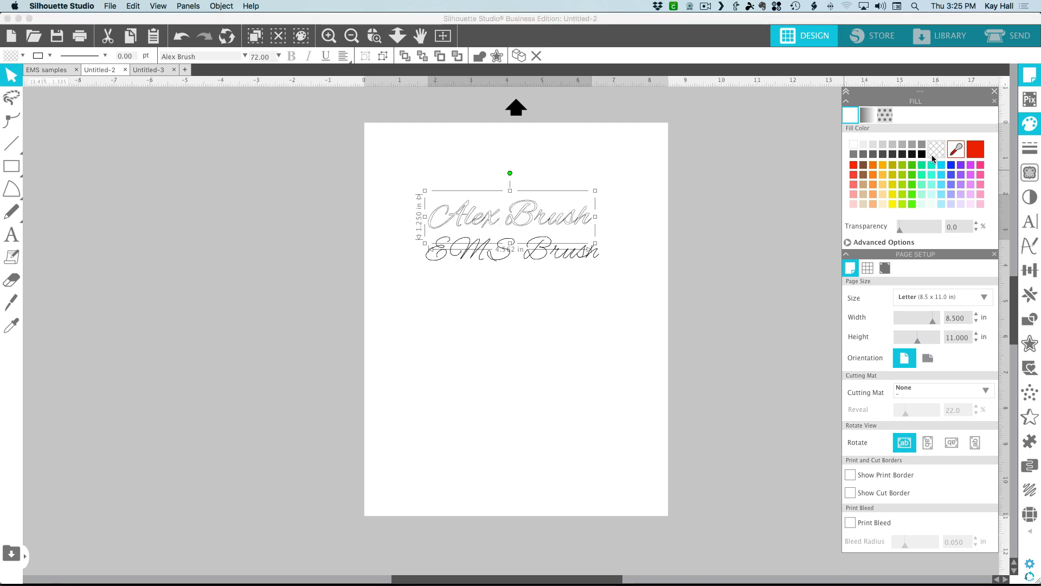
{"action": "mouse_move", "coordinate": [629, 231]}
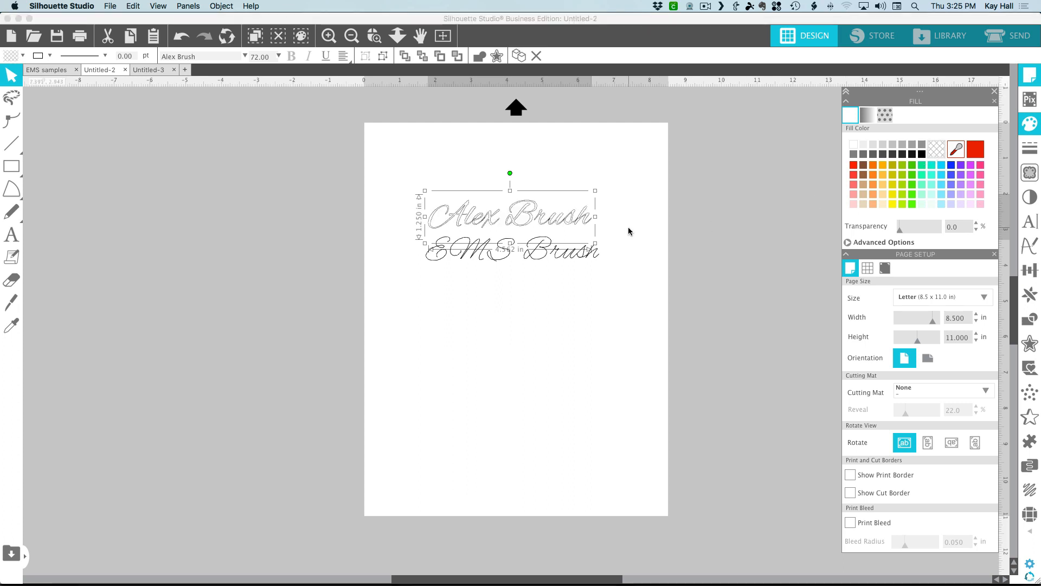
{"action": "mouse_move", "coordinate": [472, 211]}
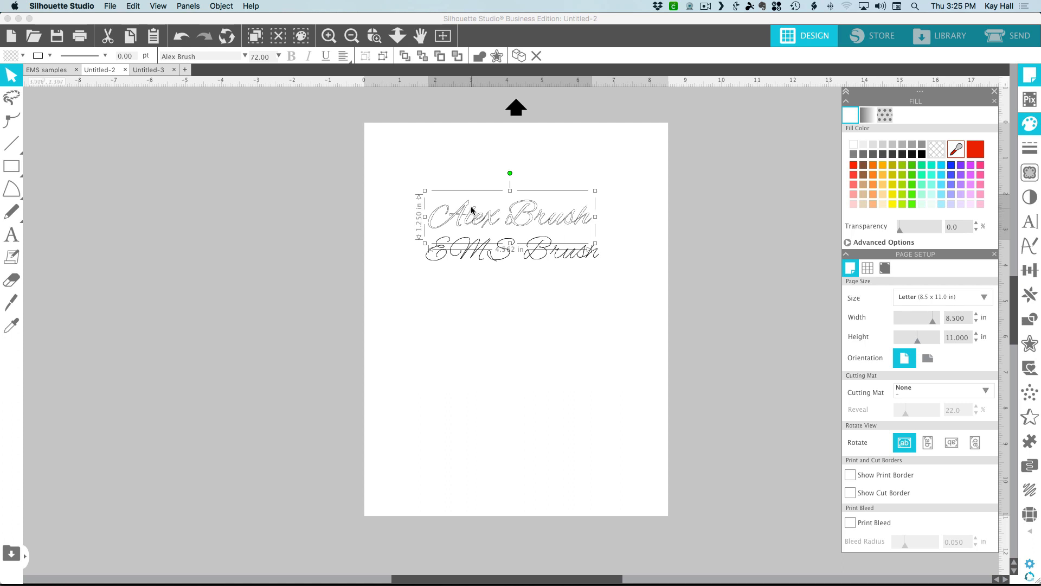
{"action": "mouse_move", "coordinate": [579, 227]}
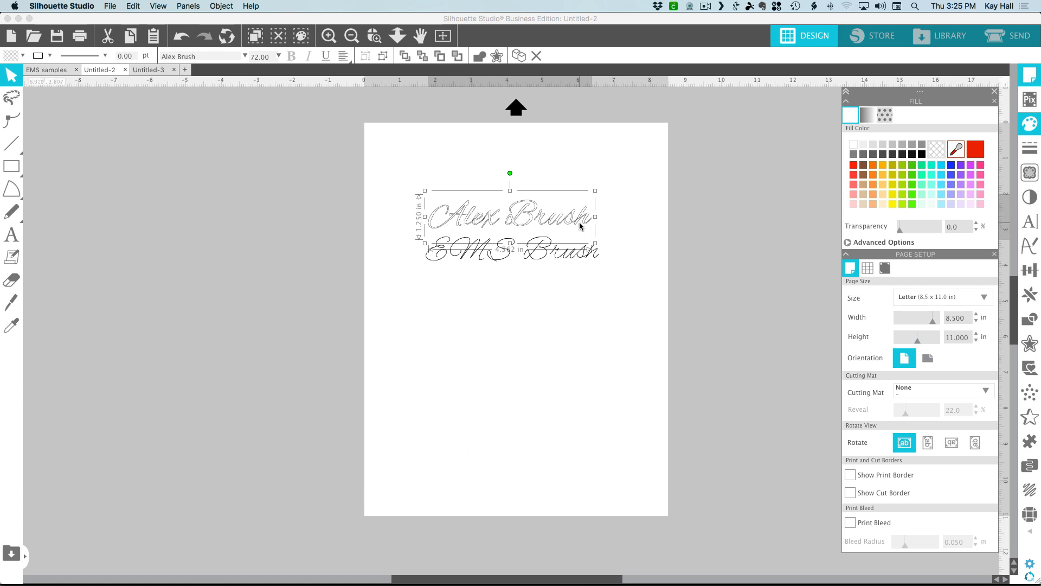
{"action": "left_click", "coordinate": [564, 268]}
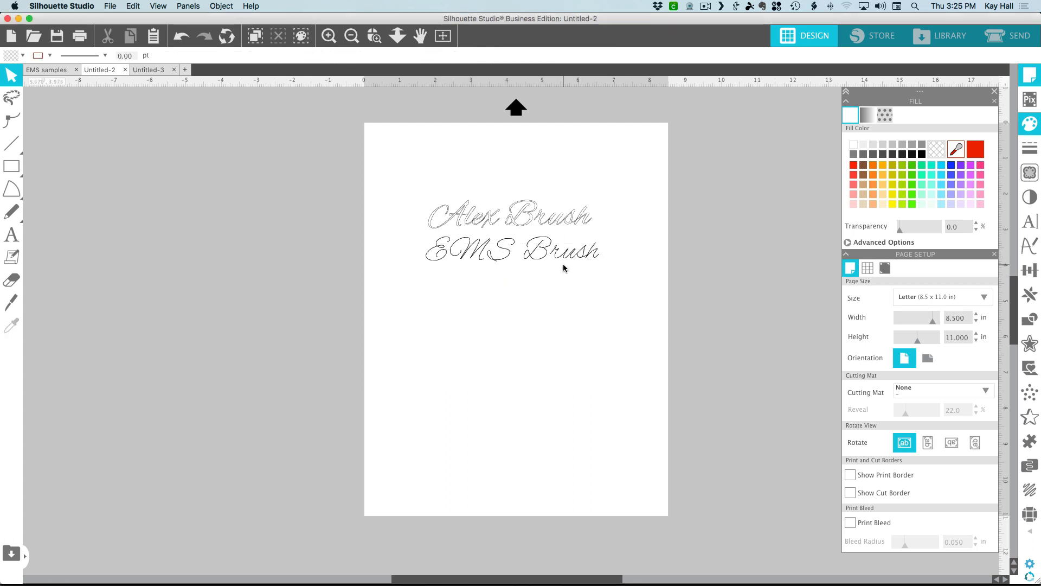